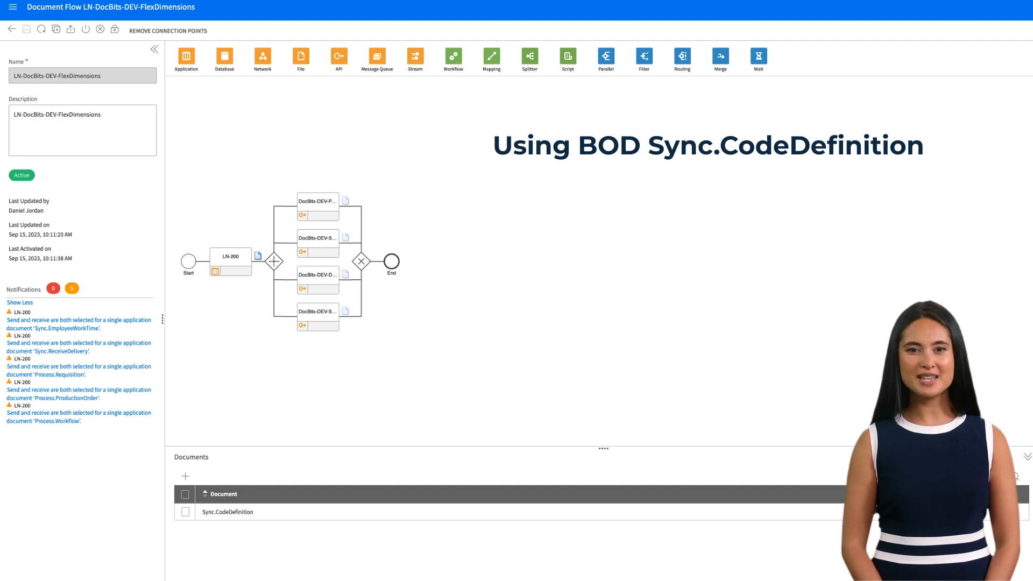
- Show the ION API Activity Properties of the DocBits-DEV-Sandbox-FlexDimensions activity node
click(318, 244)
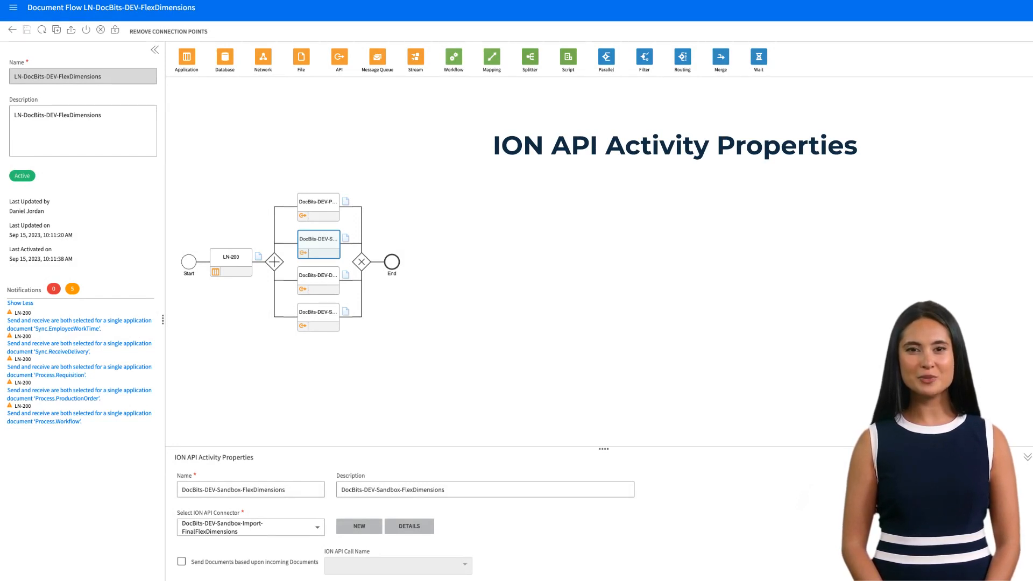
- Show the DocBits-DEV-Sandbox-Import-FinalFlexDimensions connection point via the connector's DETAILS link
click(409, 526)
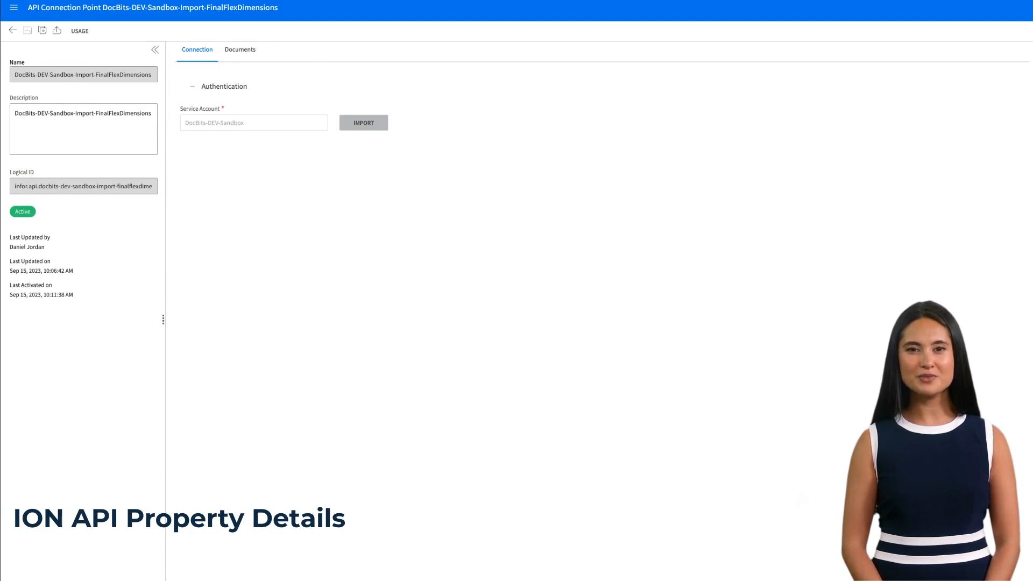
- List the connection point's documents, showing the Sync.CodeDefinition-FinalFlexDimensions call
click(240, 50)
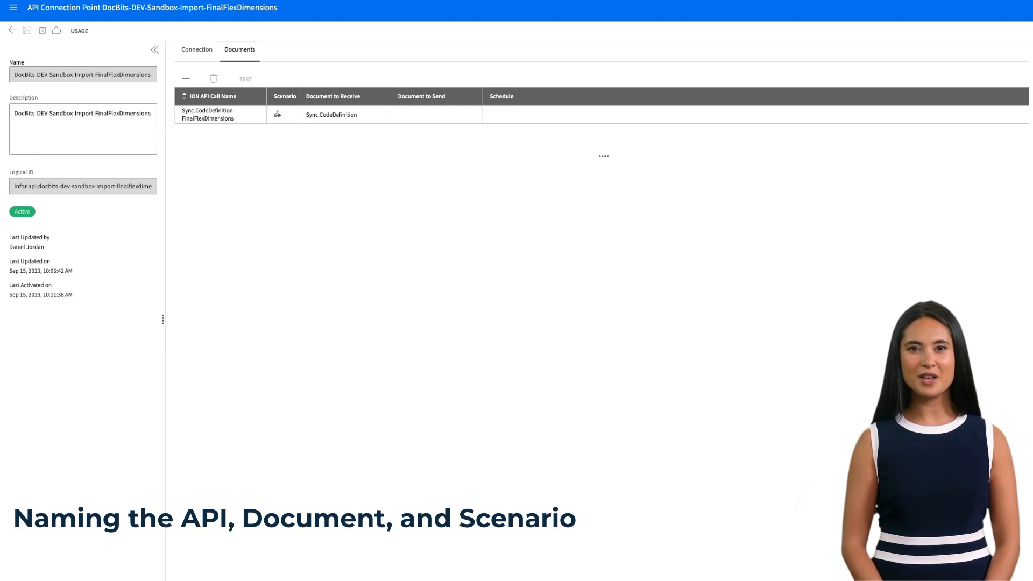
- Show the call's Send to API scenario with Sync.CodeDefinition as input document
click(210, 114)
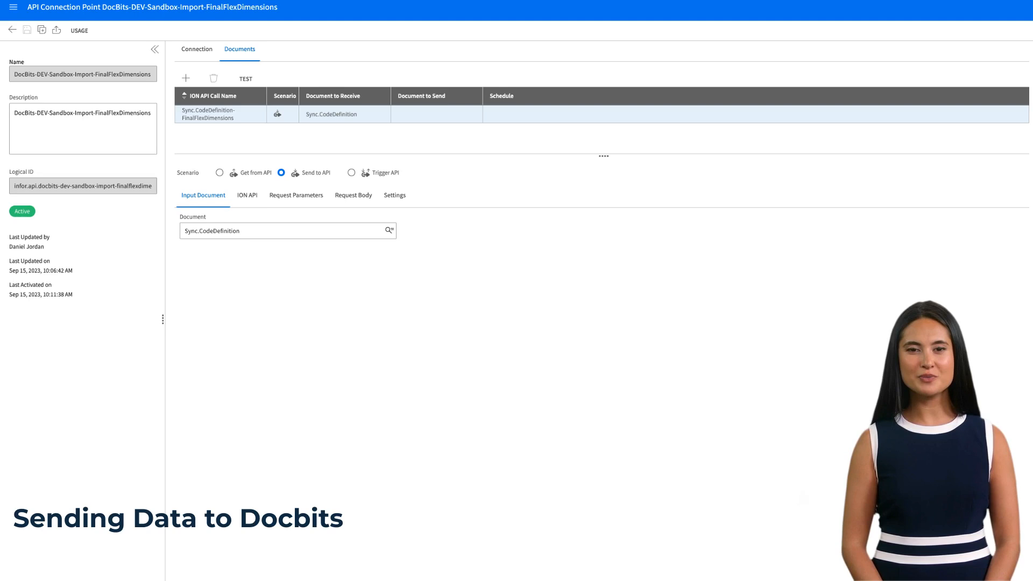
- Review the POST operation on DocBits-DEV master_data_lookup and its request body fields data_type and field_mappings
click(246, 195)
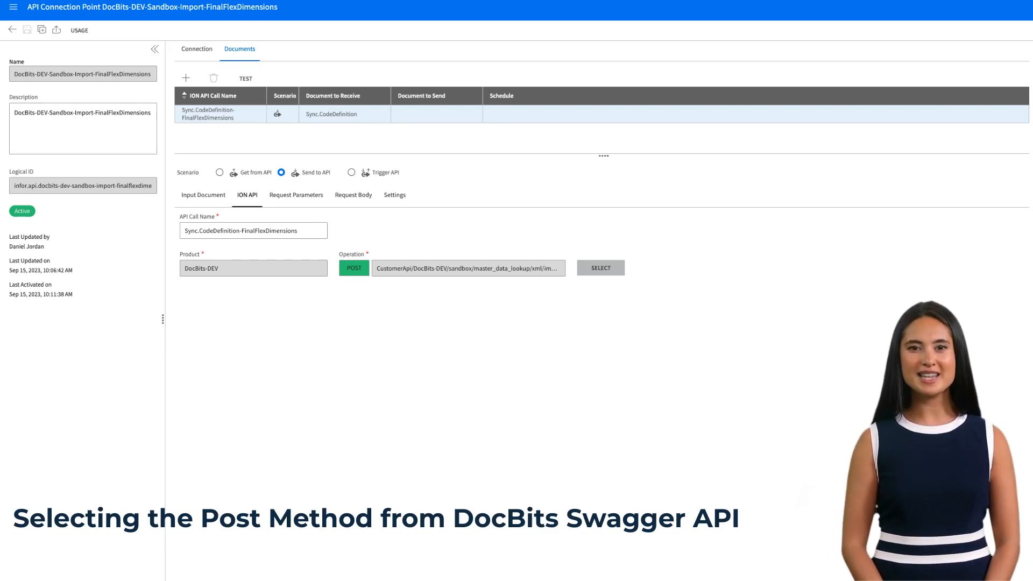
click(353, 195)
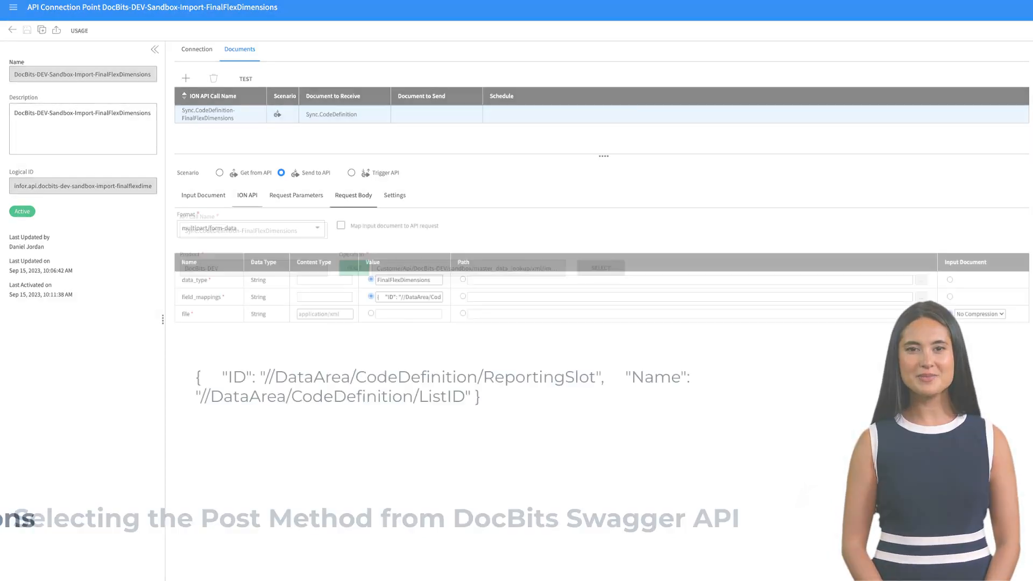